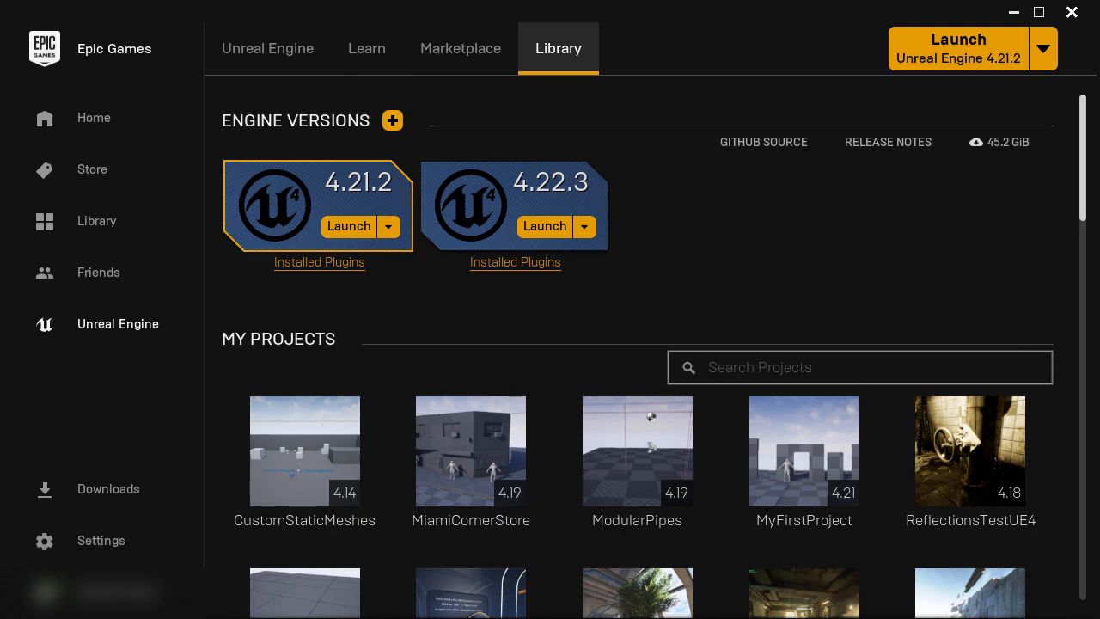
Search the Marketplace for 'ue4 manne' and review UE4 Mannequin: Mobile's supported versions and comments
click(459, 48)
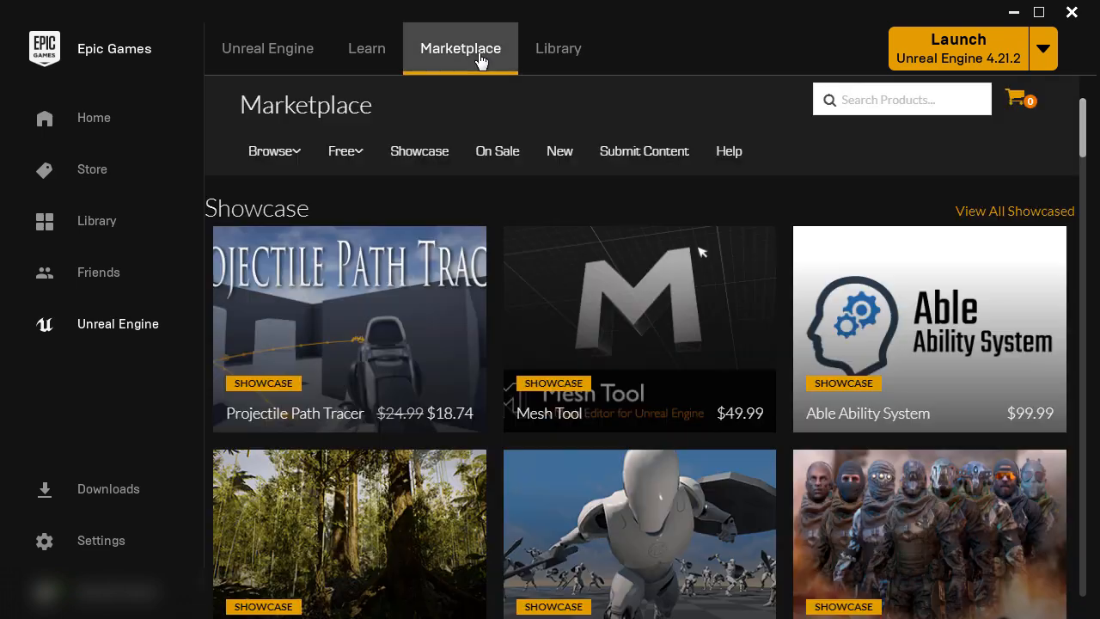
text(ue4 manneq)
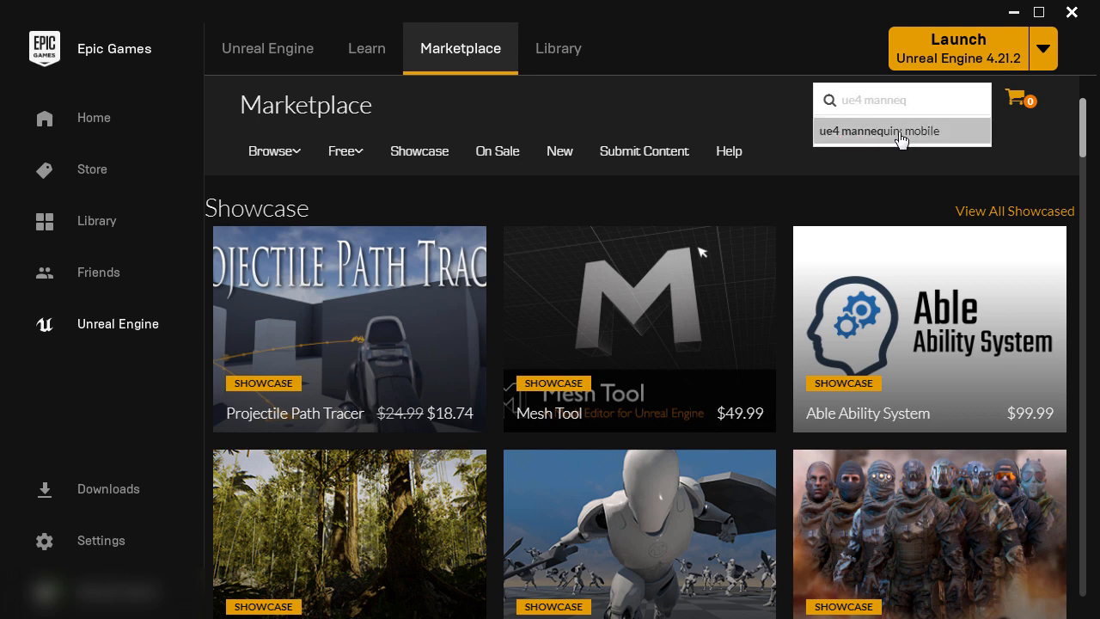
click(879, 131)
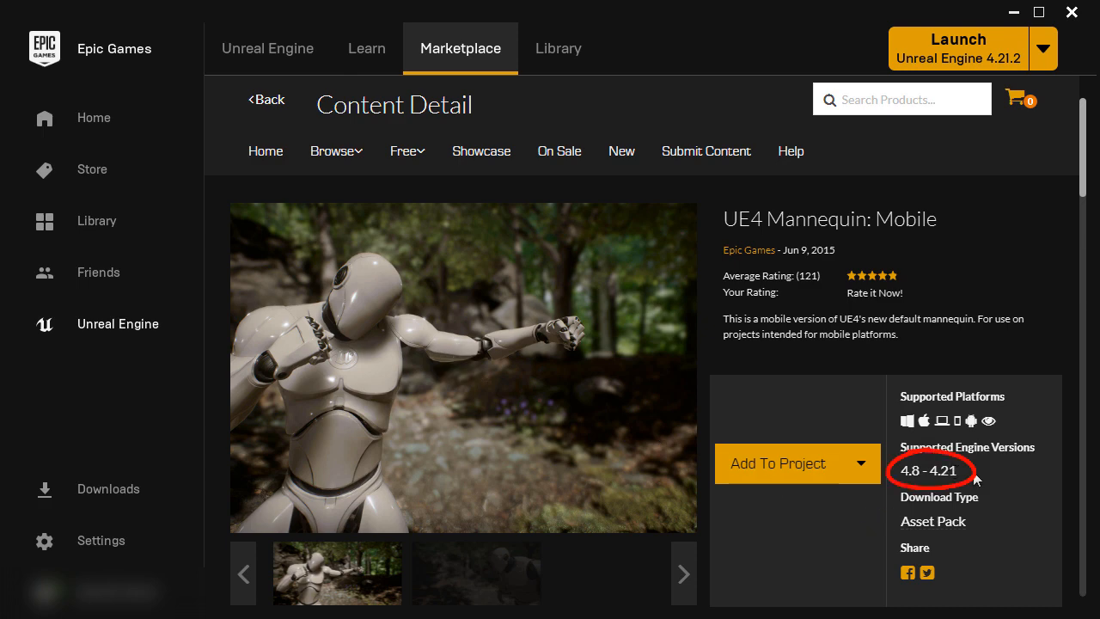
scroll(down, 3)
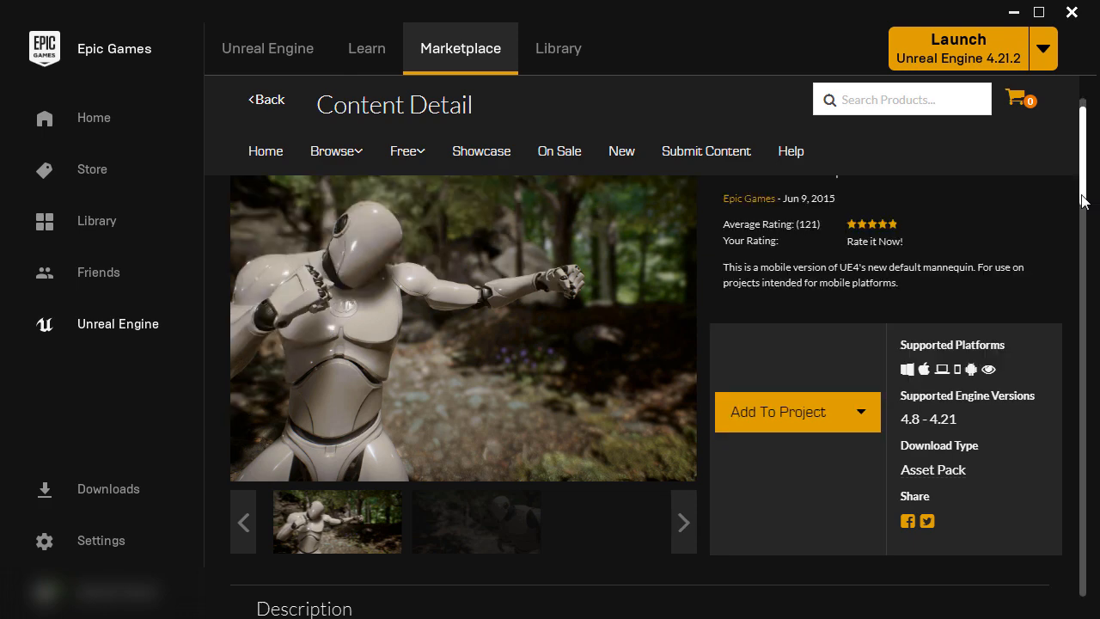
scroll(down, 3)
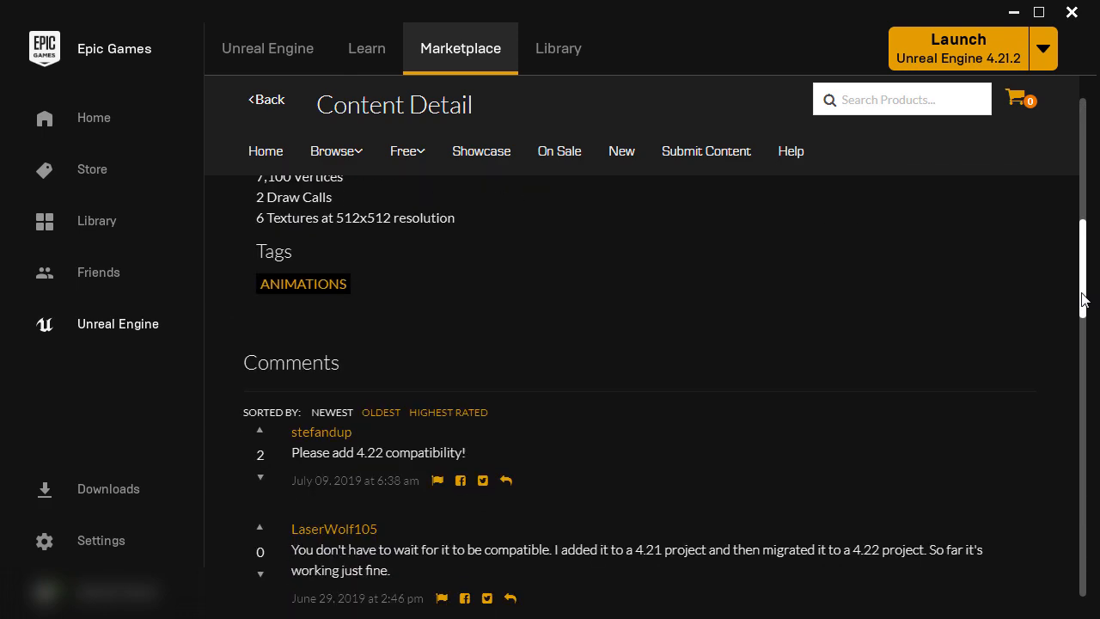
scroll(down, 3)
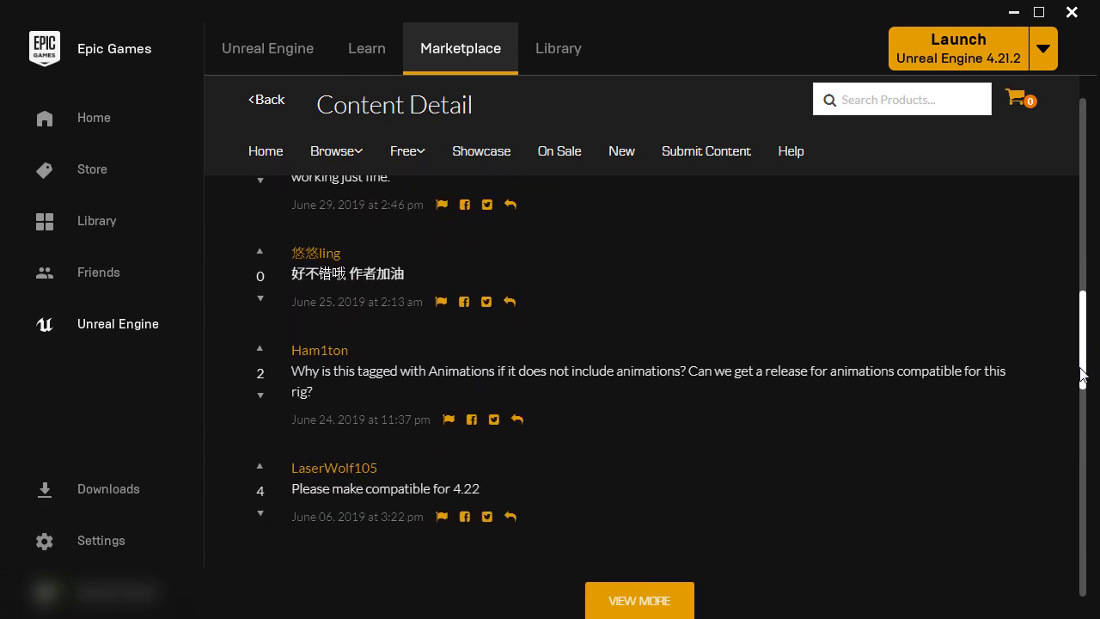
scroll(down, 3)
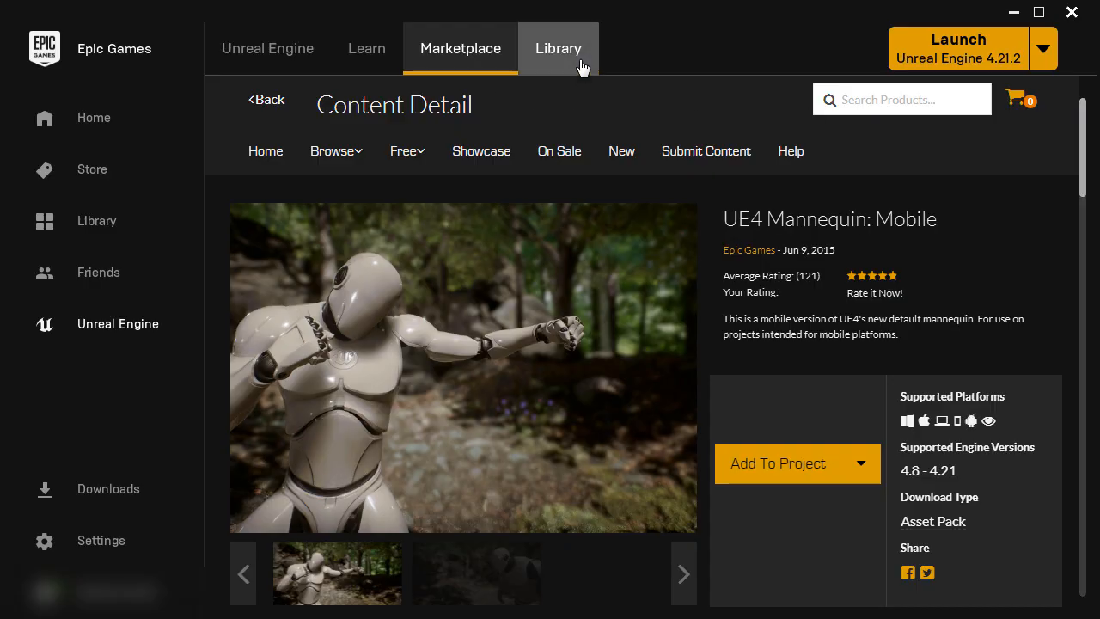
Switch to the Library, find UE4 Mannequin: Mobile in the Vault, and scroll back up
click(559, 48)
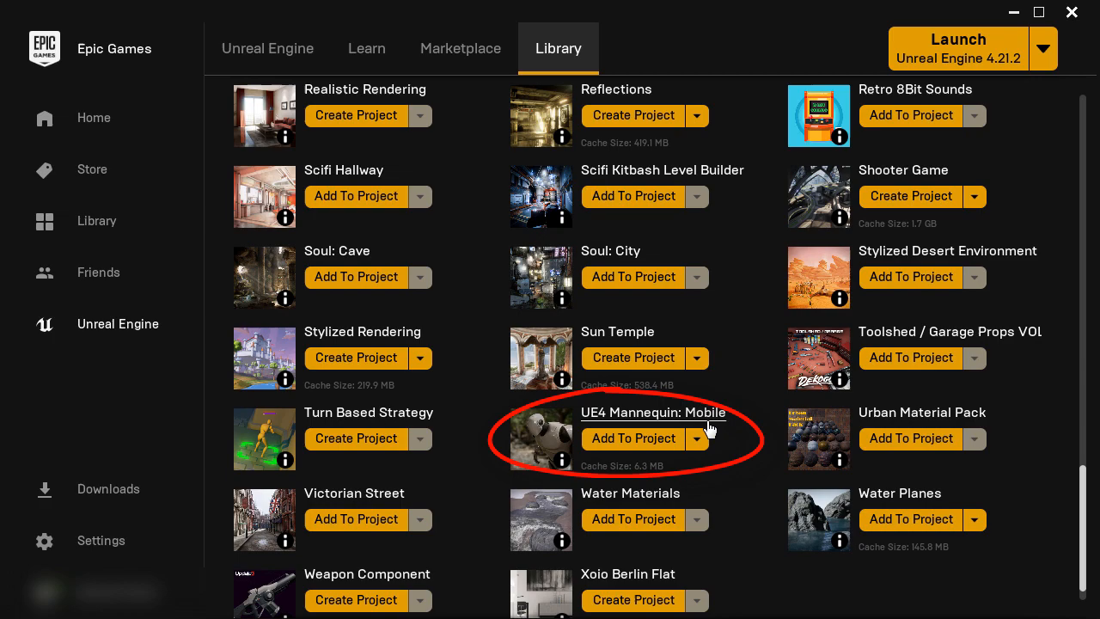
mouse_move(712, 425)
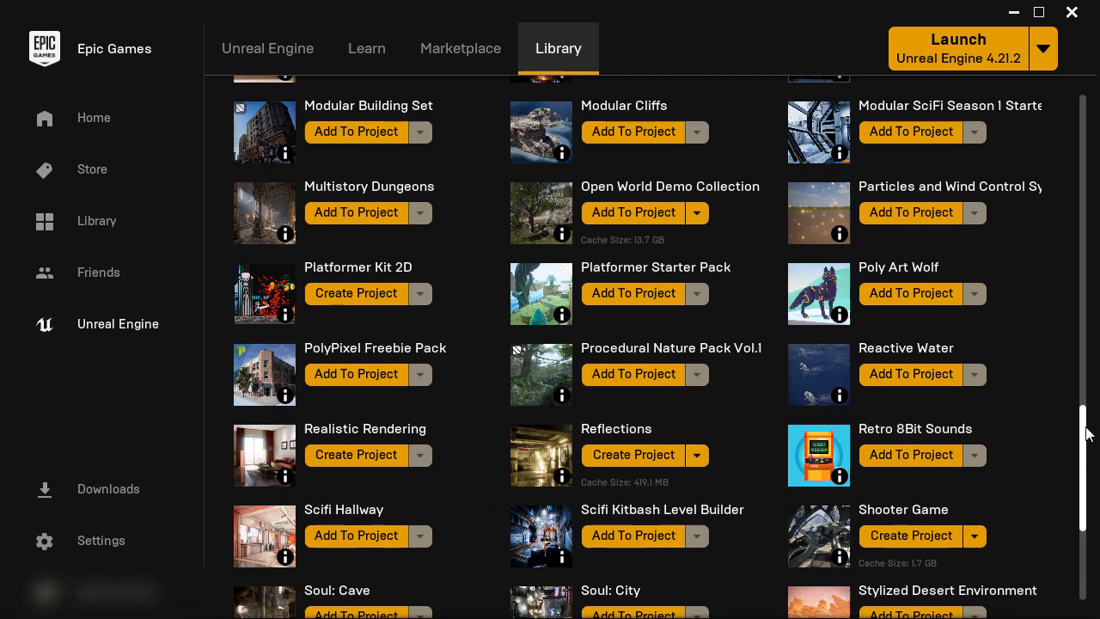
scroll(up, 3)
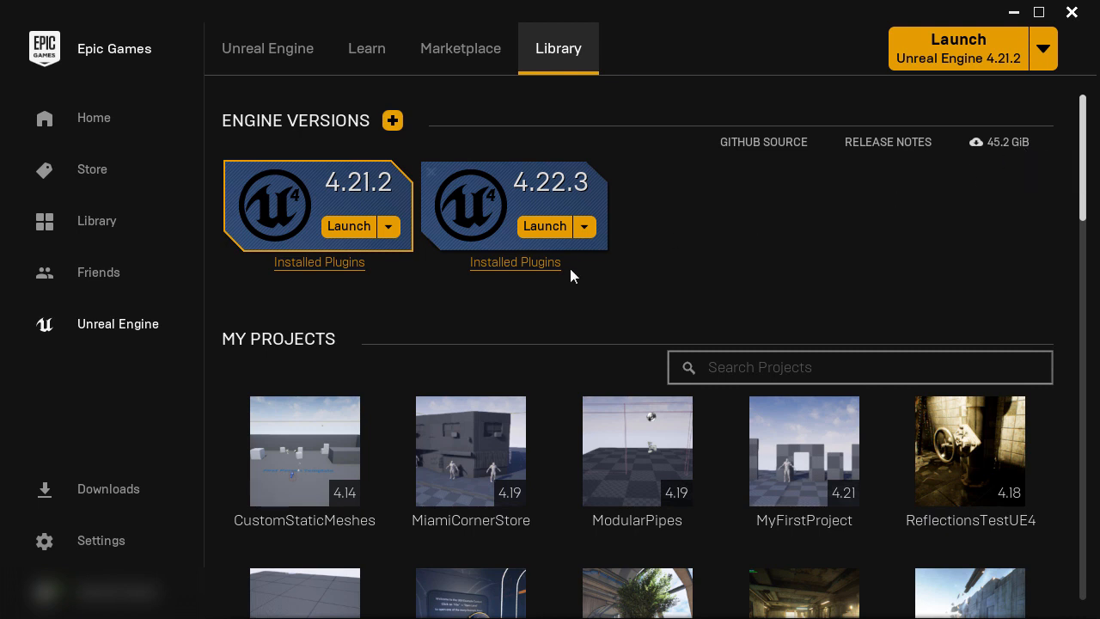
Launch Unreal Engine 4.22.3 and create the Blueprint Third Person project MyProjectMannequin
click(544, 226)
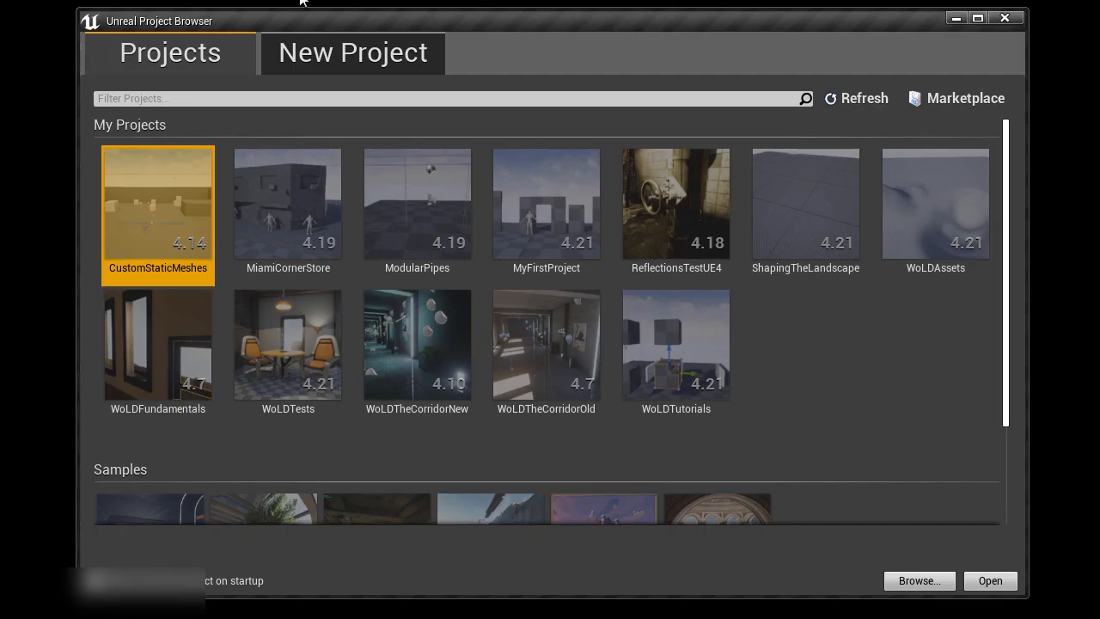
click(353, 53)
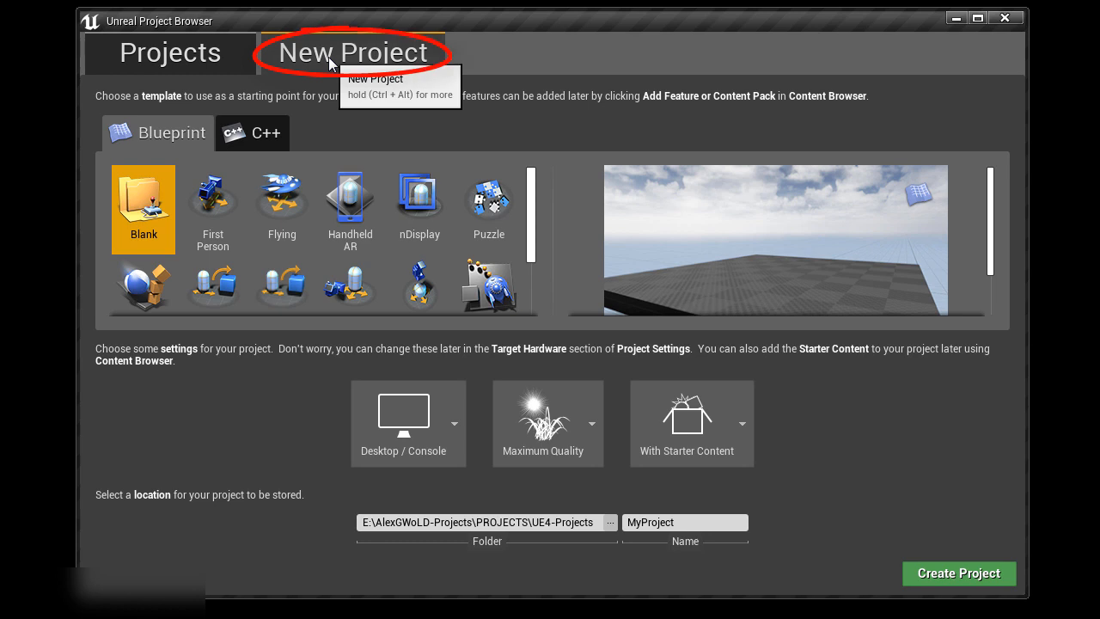
mouse_move(169, 133)
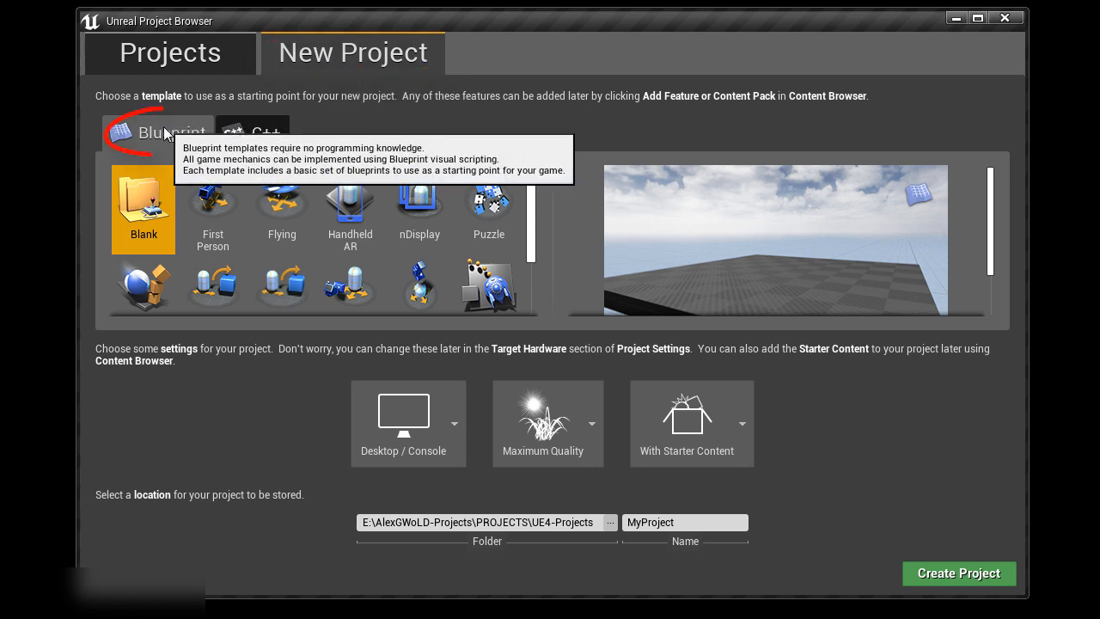
scroll(down, 3)
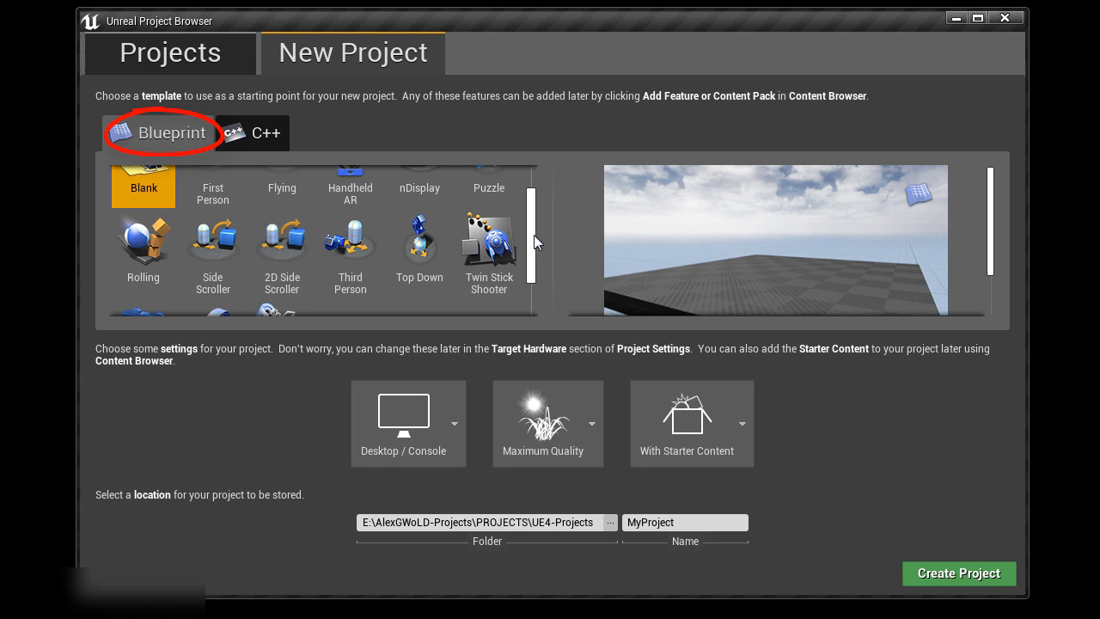
scroll(down, 3)
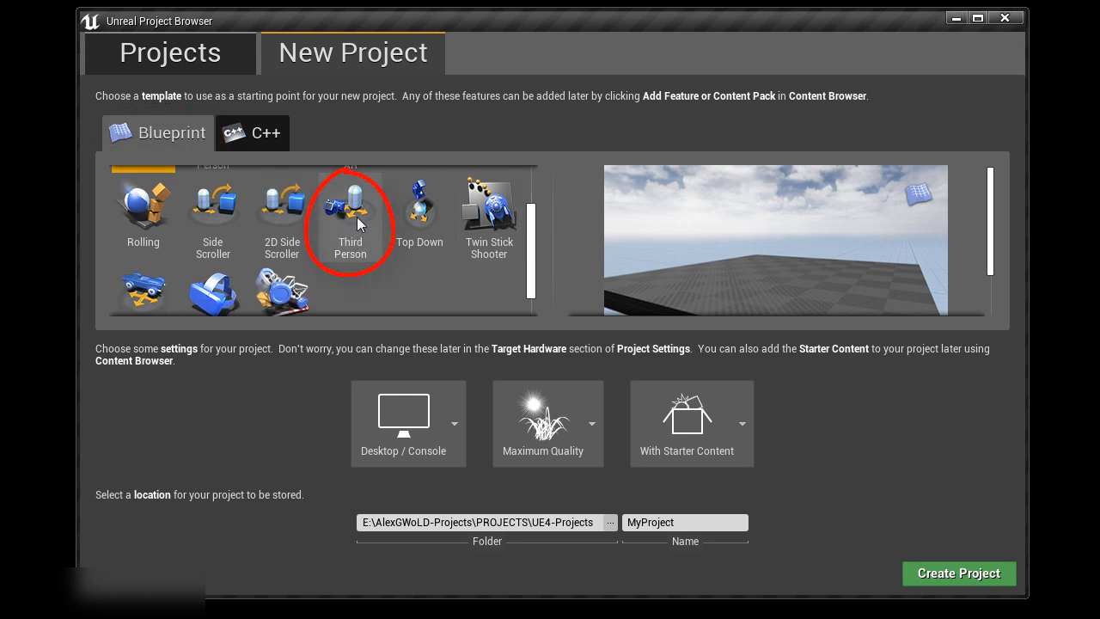
click(358, 219)
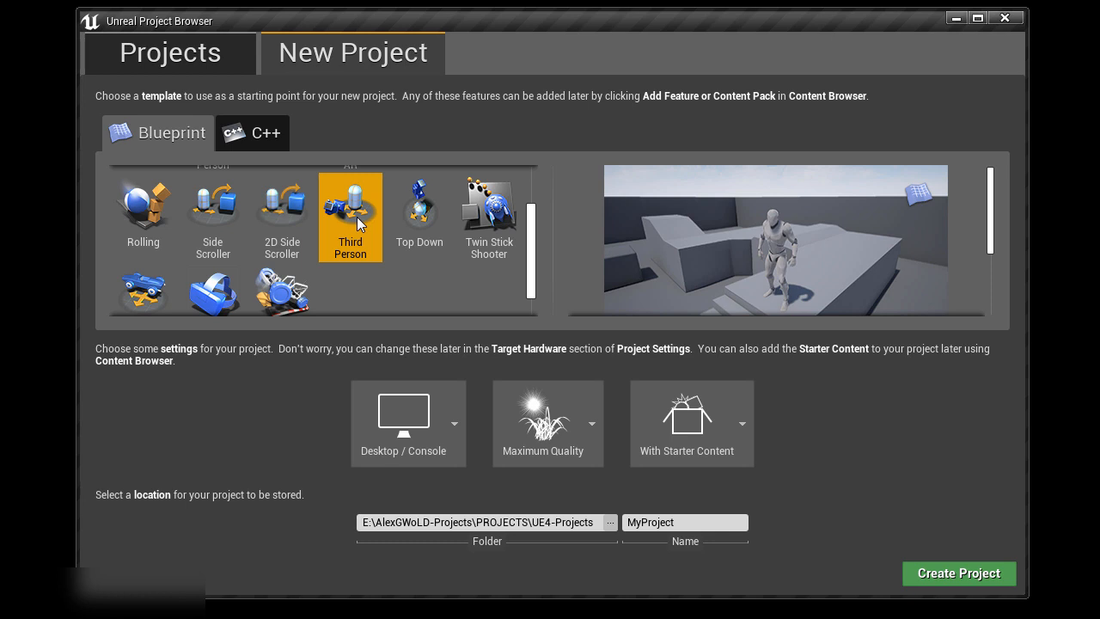
click(690, 522)
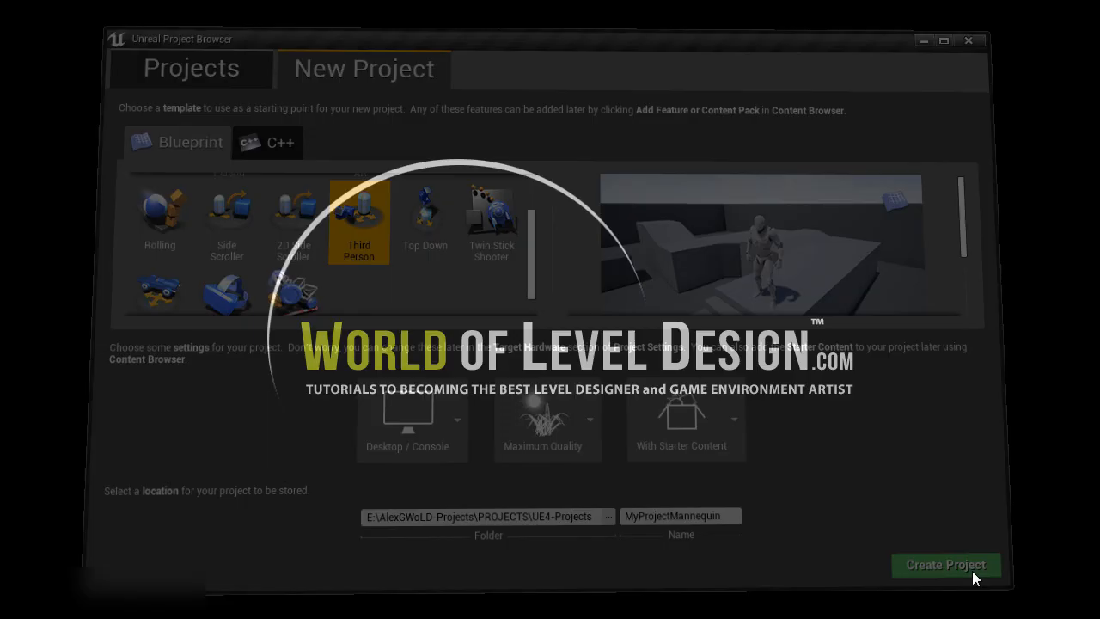
click(945, 565)
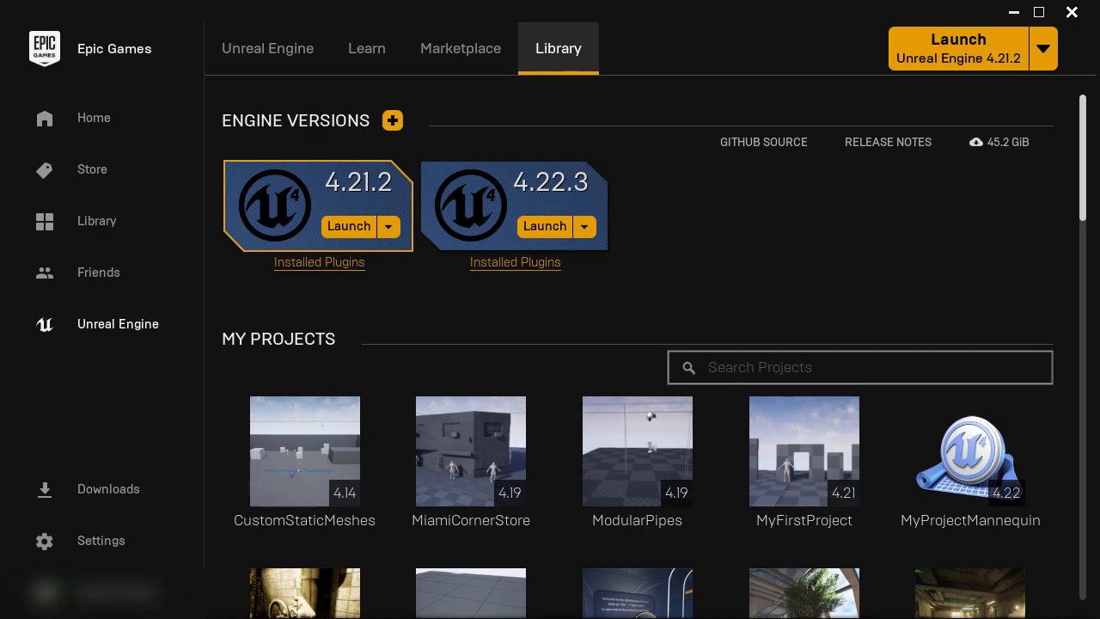
click(970, 451)
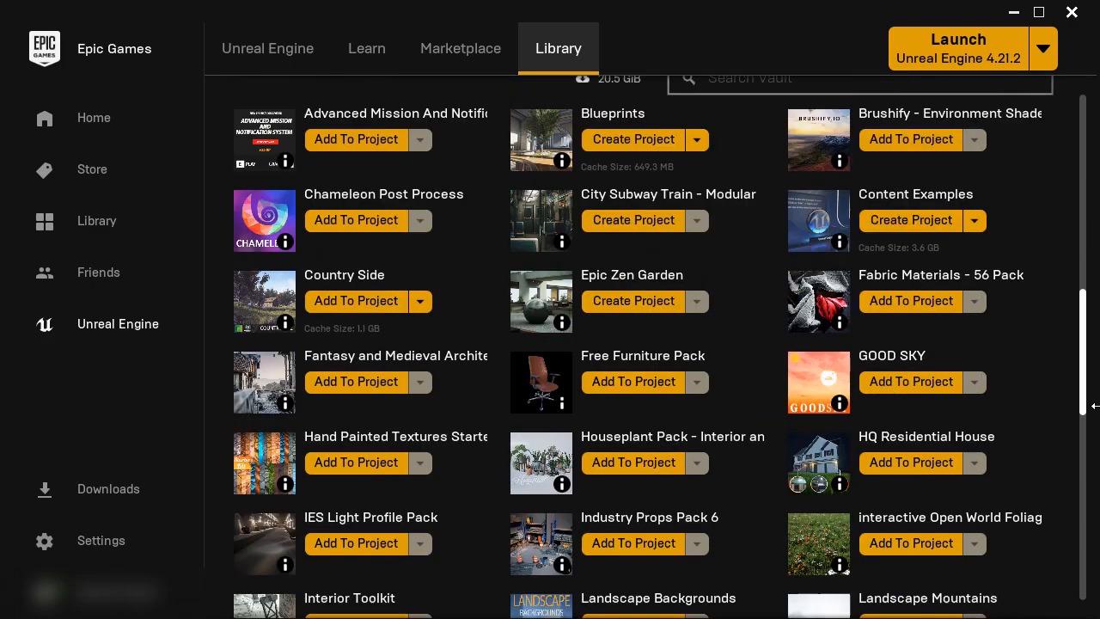
scroll(down, 3)
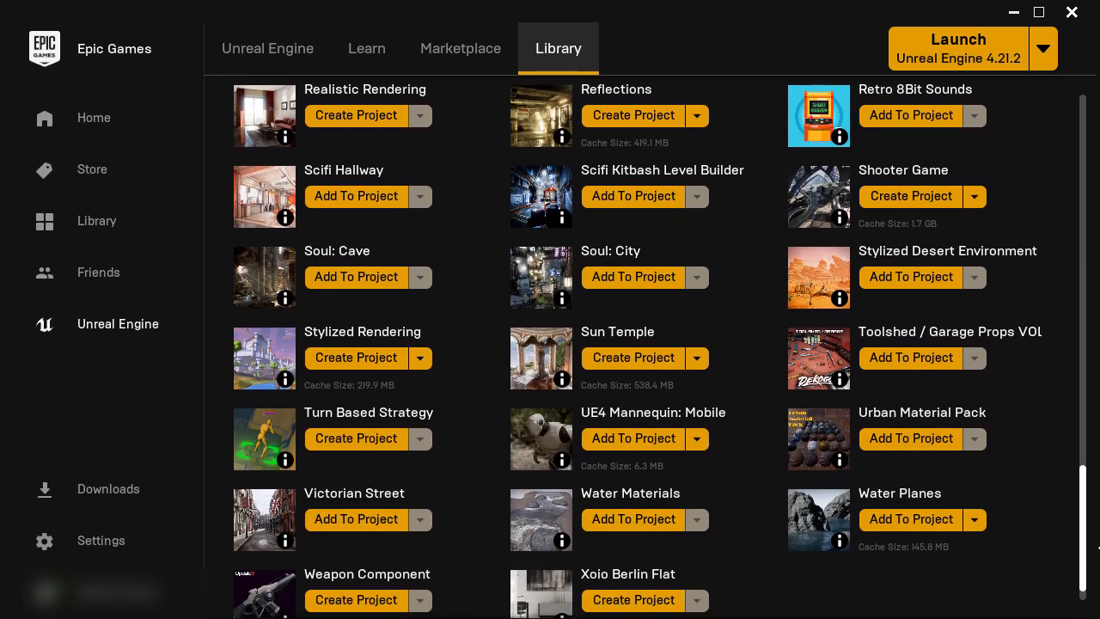
scroll(down, 3)
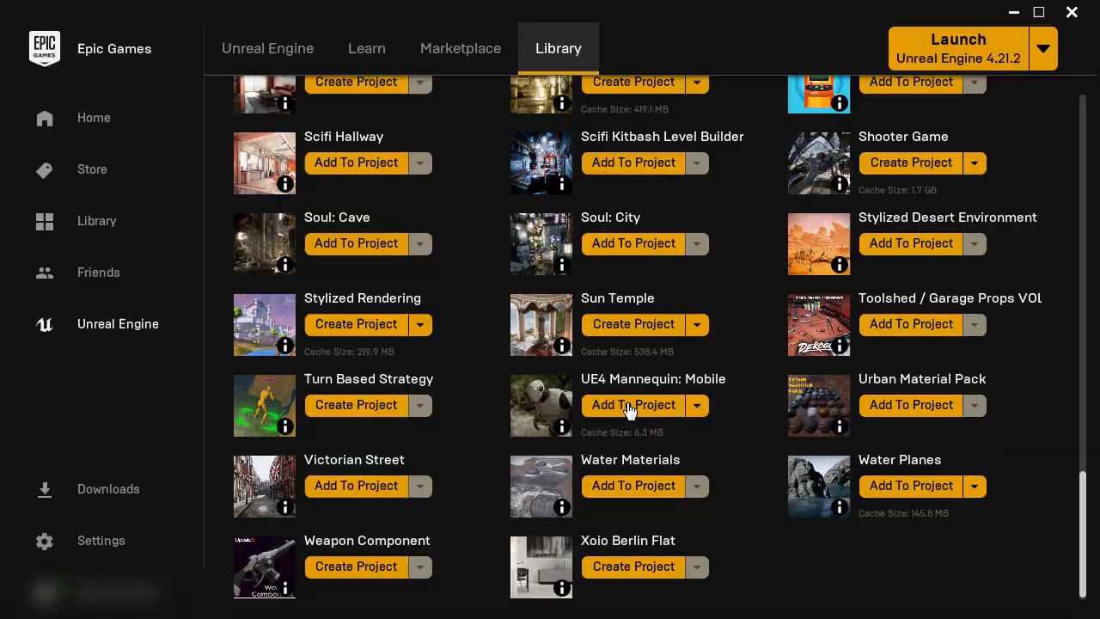
Try adding UE4 Mannequin: Mobile to MyProjectMannequin with all projects shown, then choose Don't Add
click(632, 405)
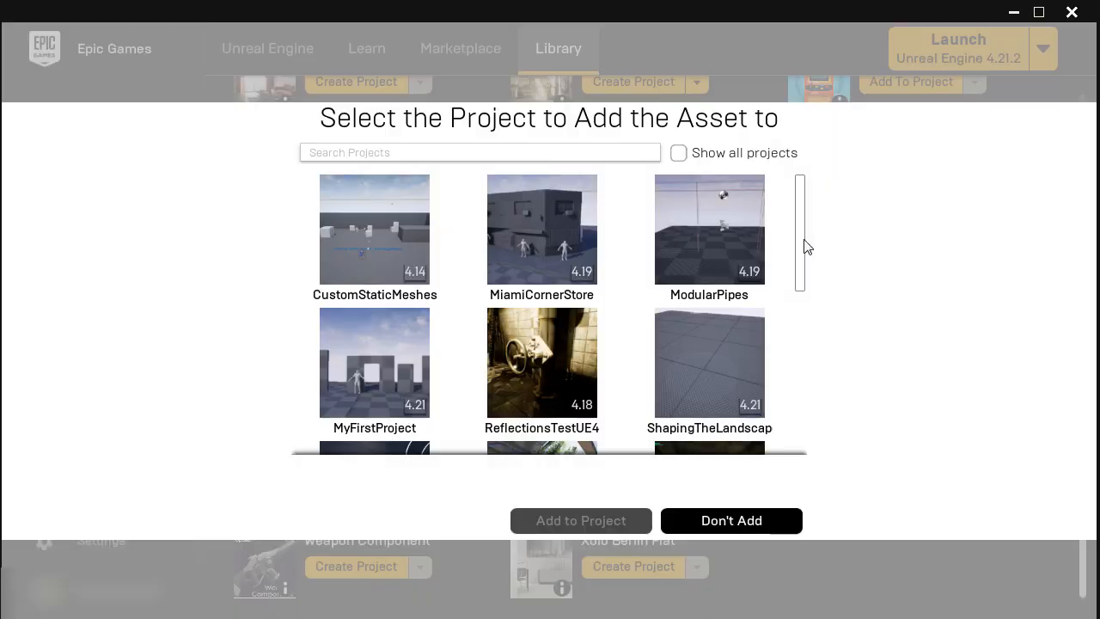
scroll(down, 3)
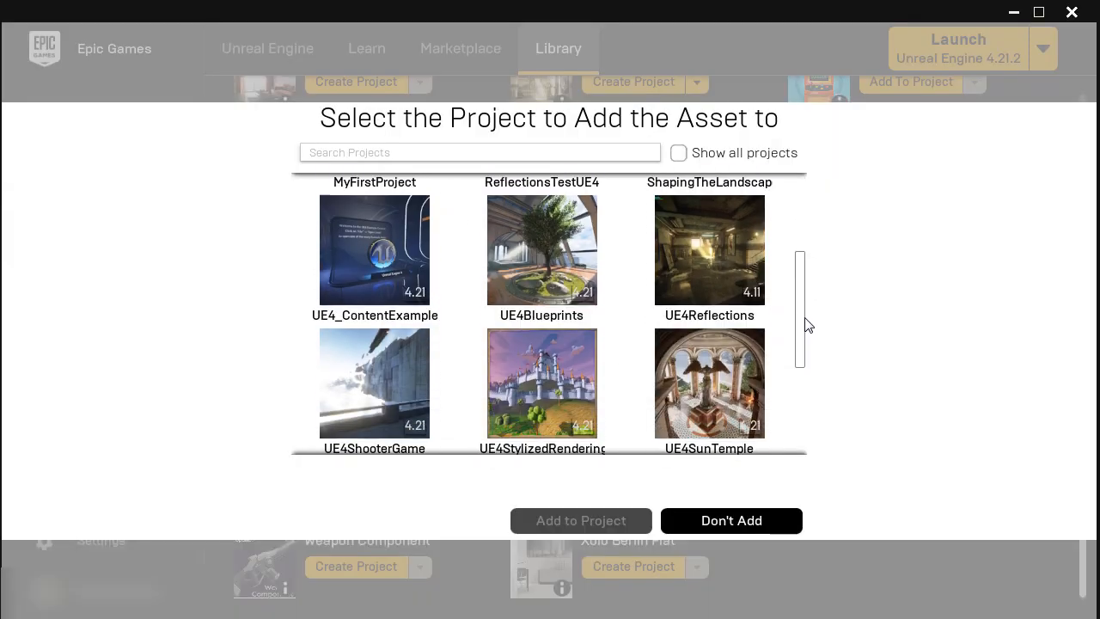
scroll(down, 3)
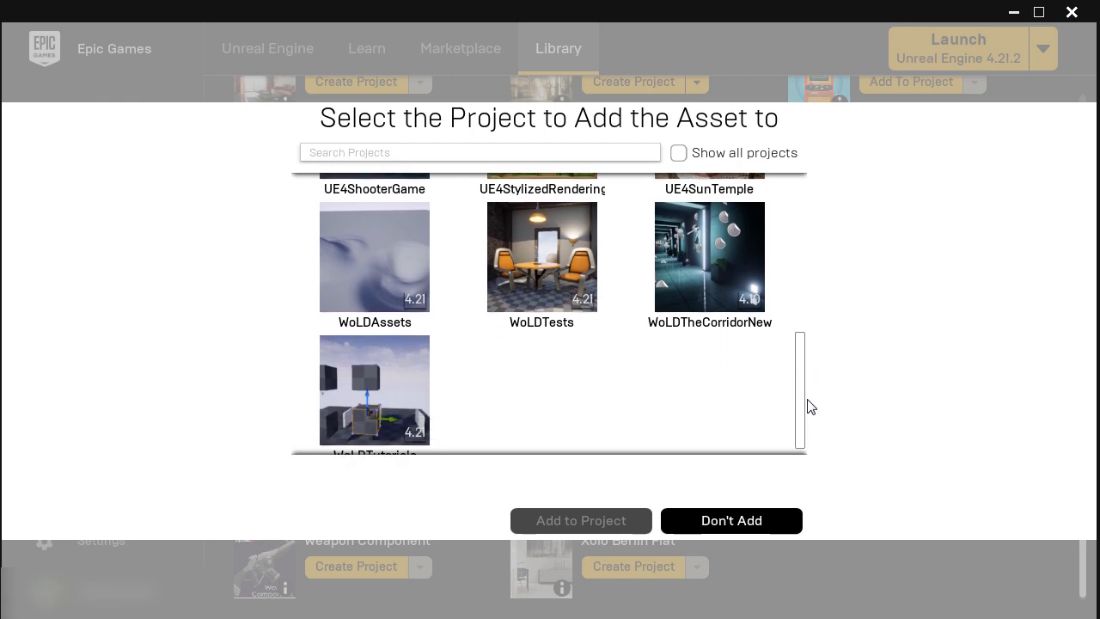
click(679, 153)
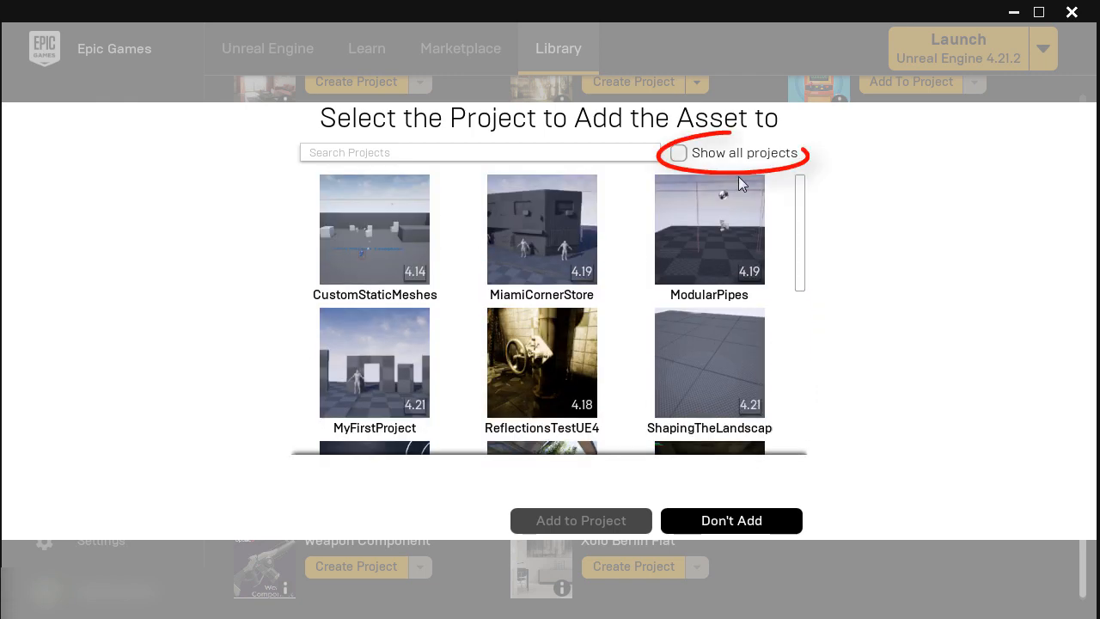
click(678, 153)
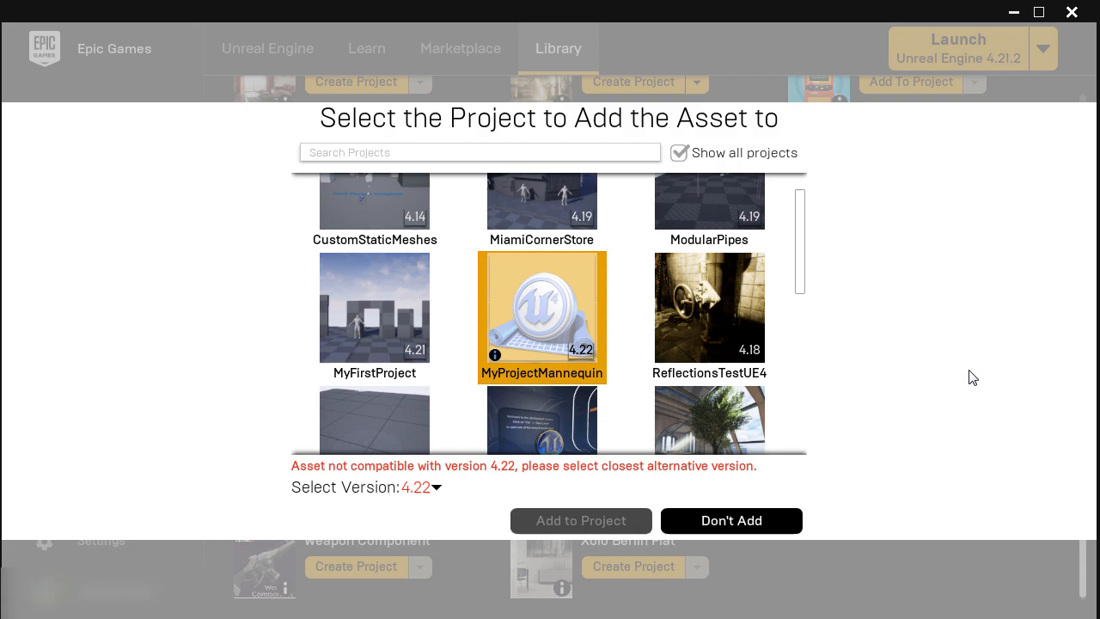
mouse_move(744, 521)
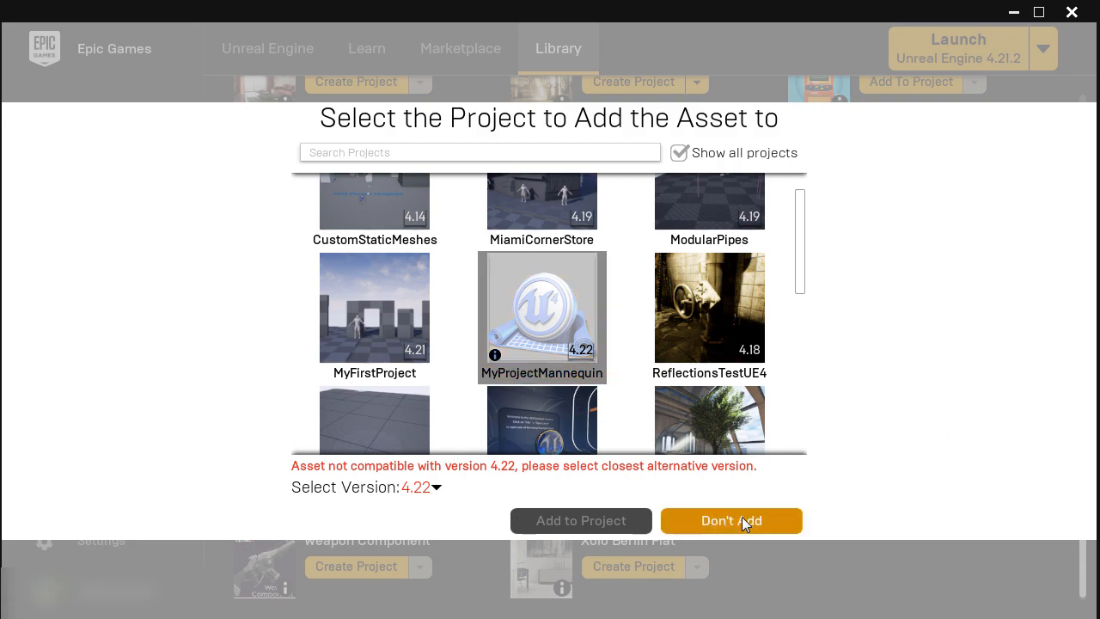
click(731, 521)
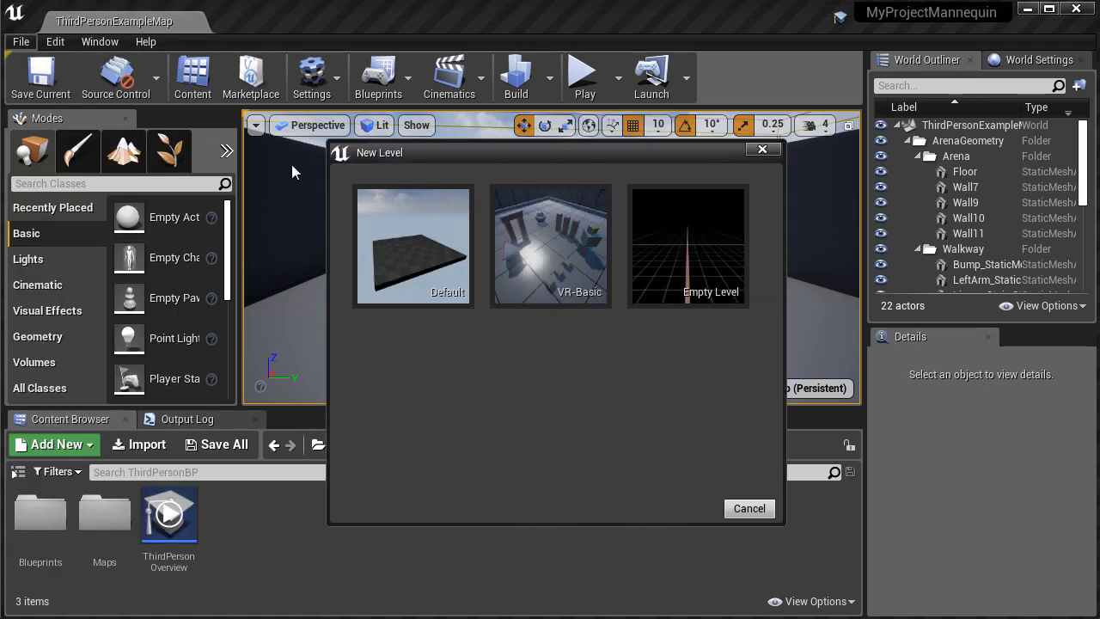
Create a Default level and browse to Content > Mannequin > Character > Mesh
click(413, 246)
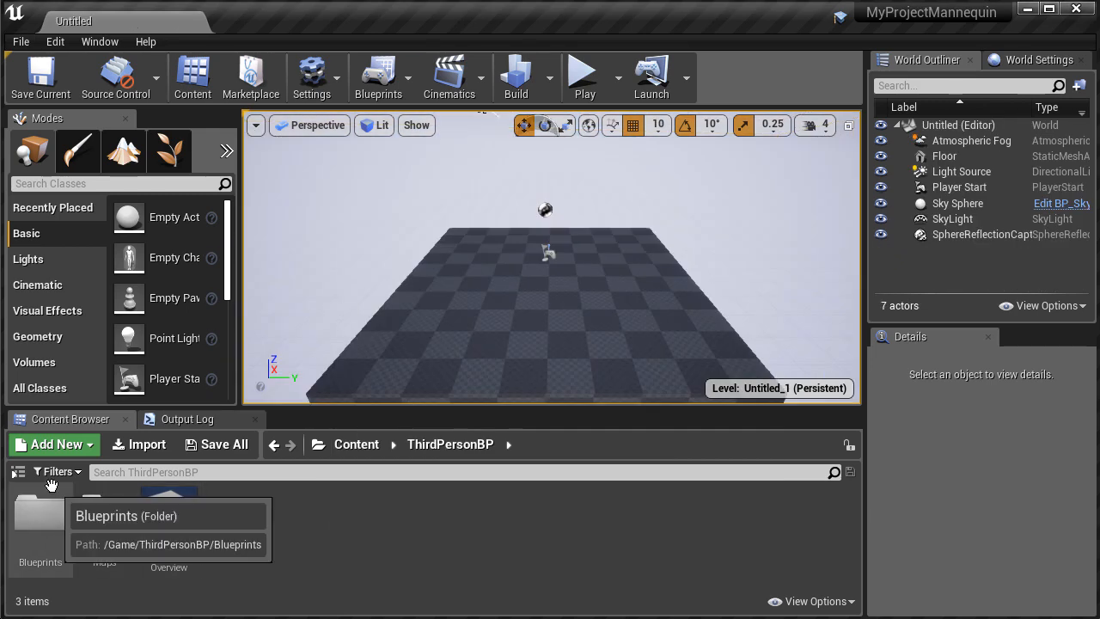
click(19, 472)
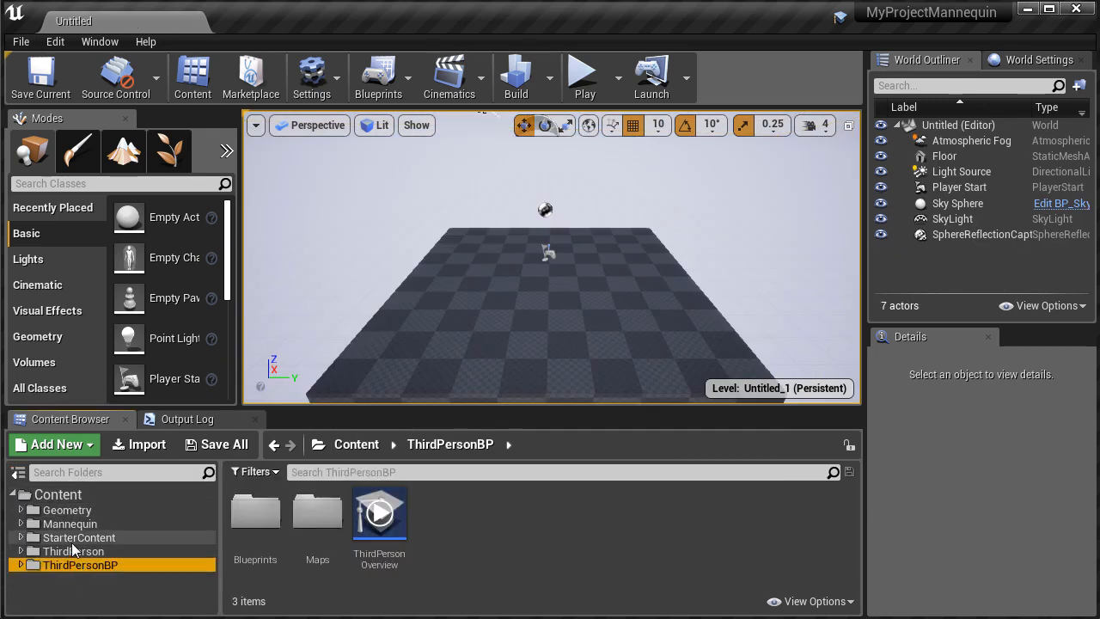
click(69, 524)
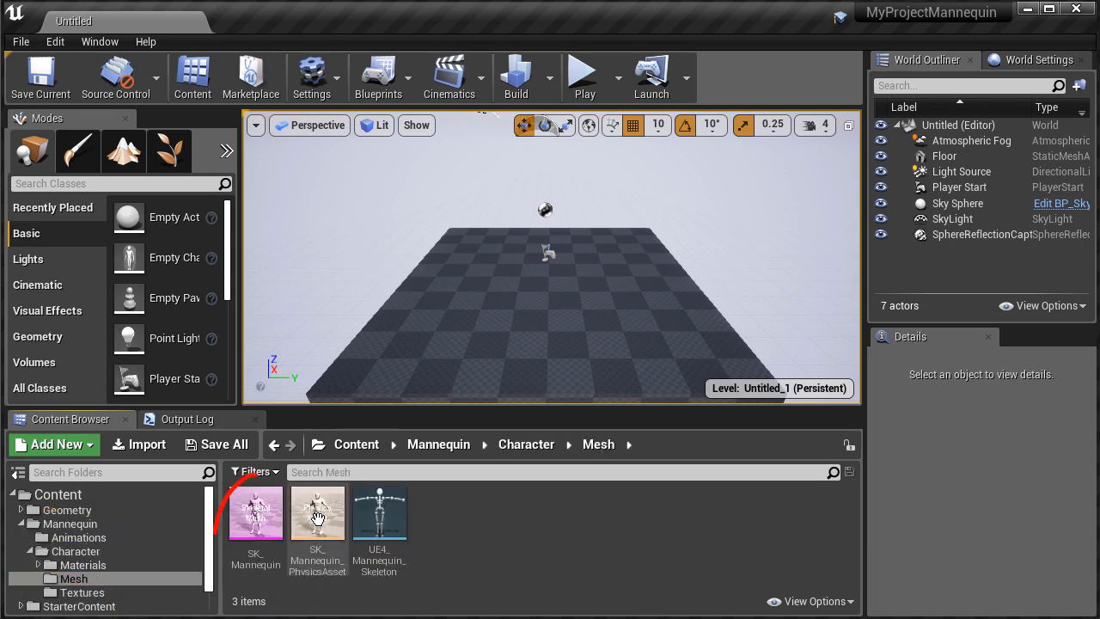
mouse_move(260, 507)
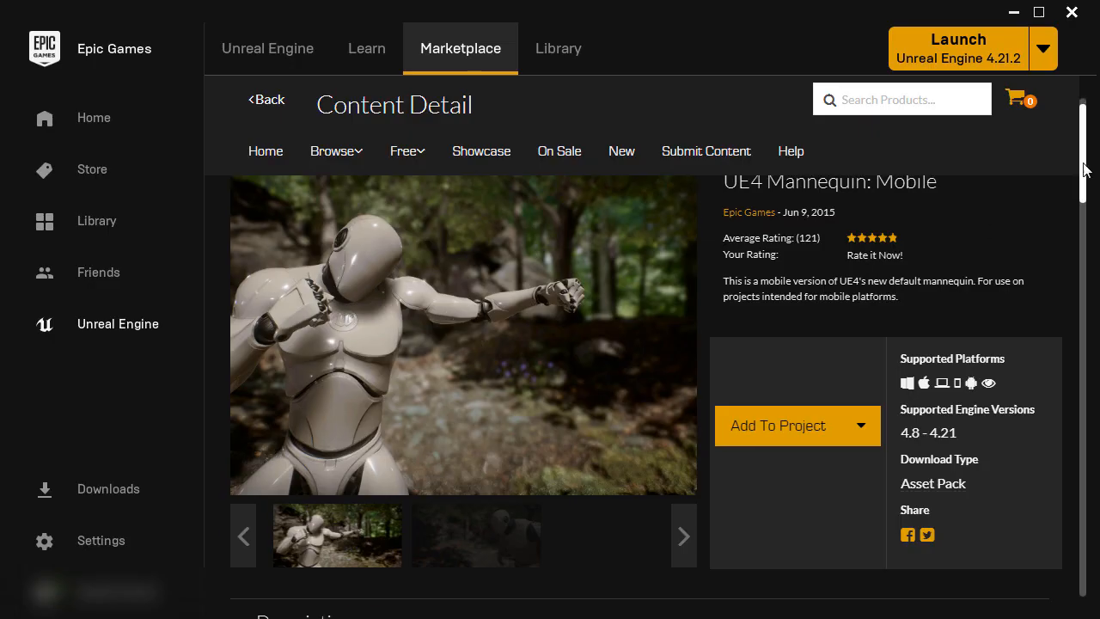
Scroll the UE4 Mannequin: Mobile page details listing support for engine versions 4.8–4.21
scroll(down, 3)
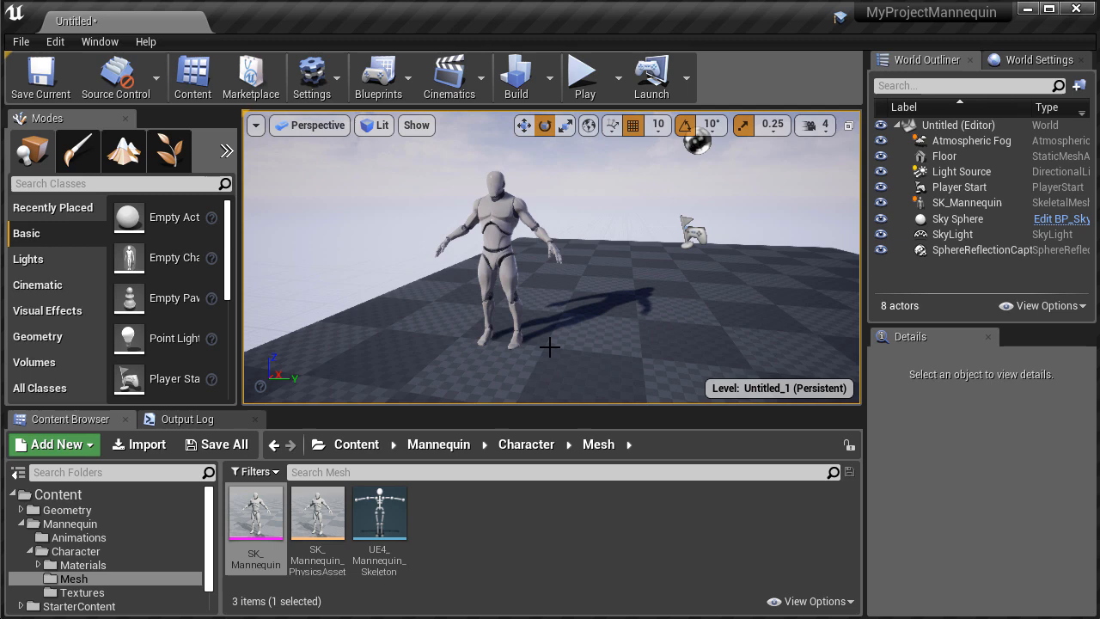
Return to the Content root and preview the Third Person feature pack, closing without adding
click(70, 523)
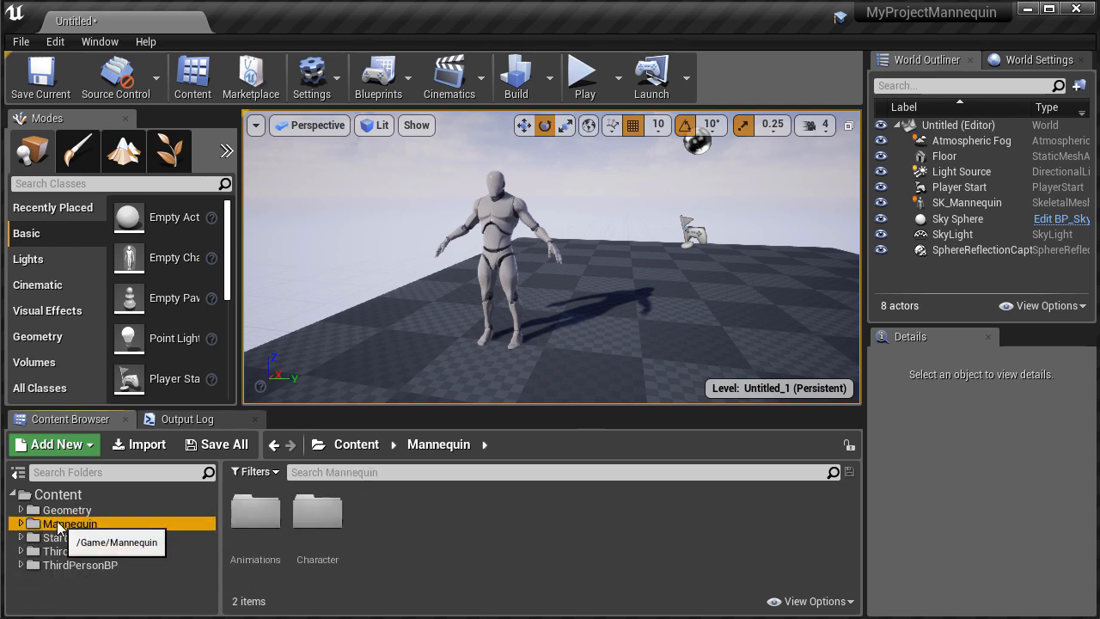
click(57, 494)
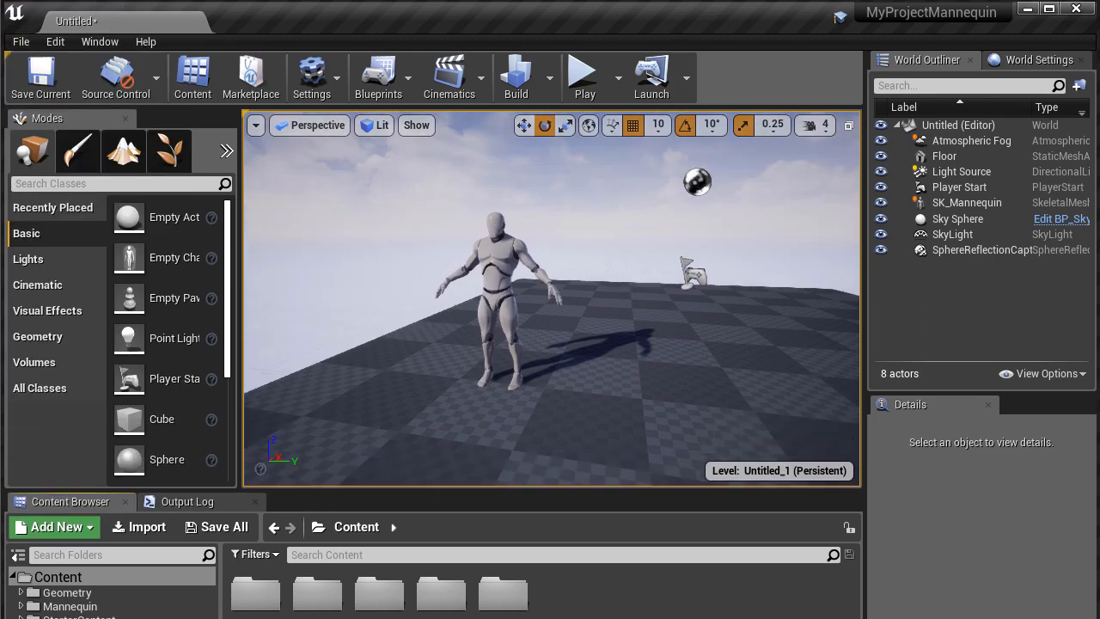
click(53, 527)
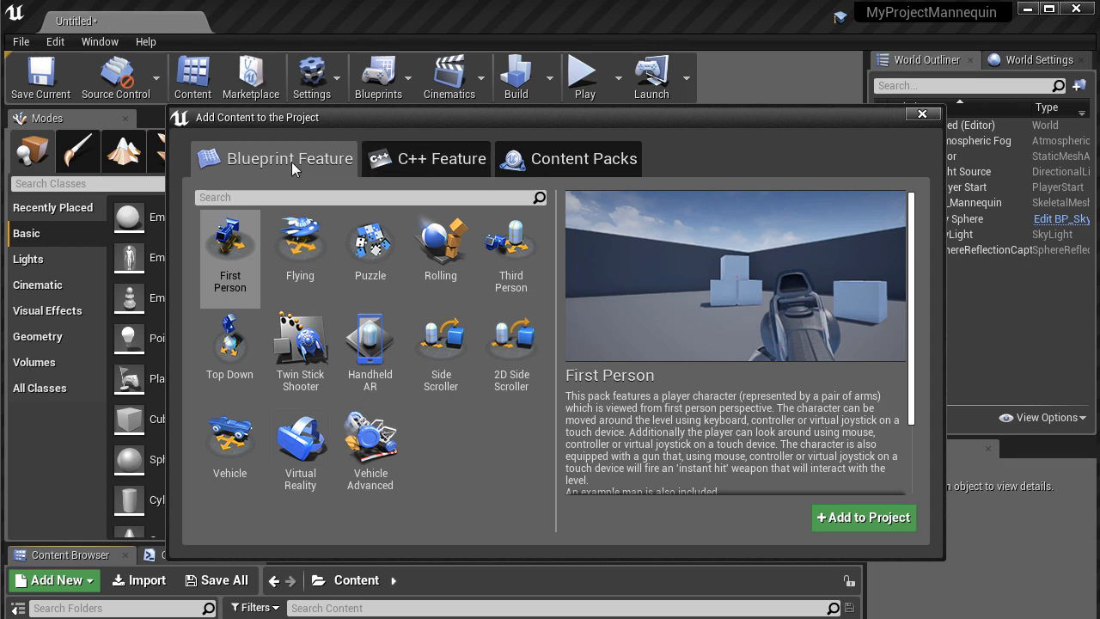
click(510, 249)
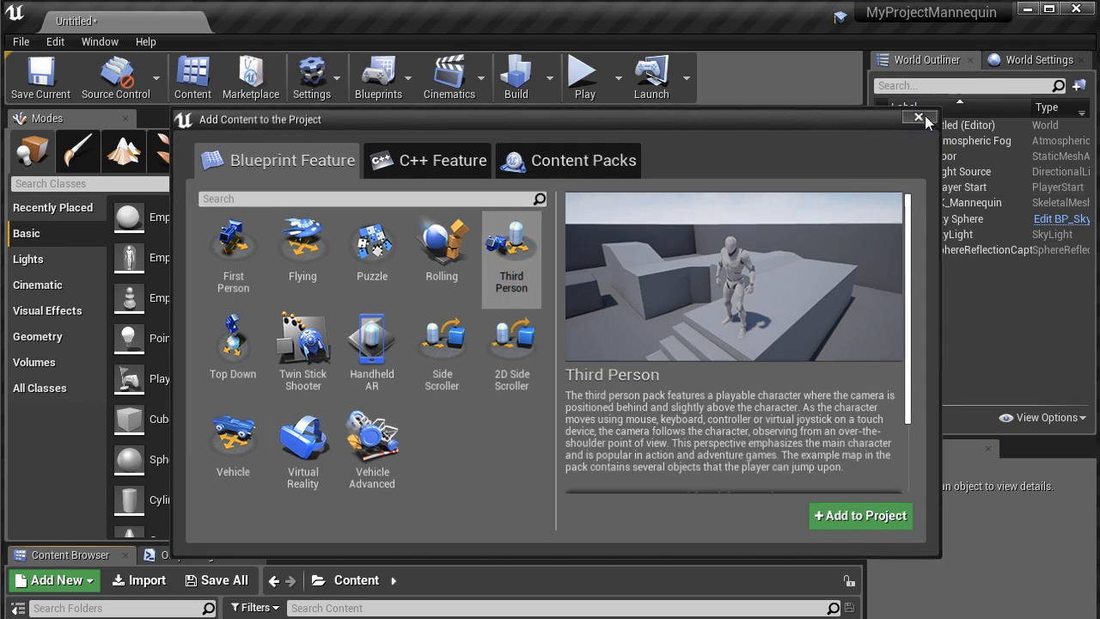
click(917, 117)
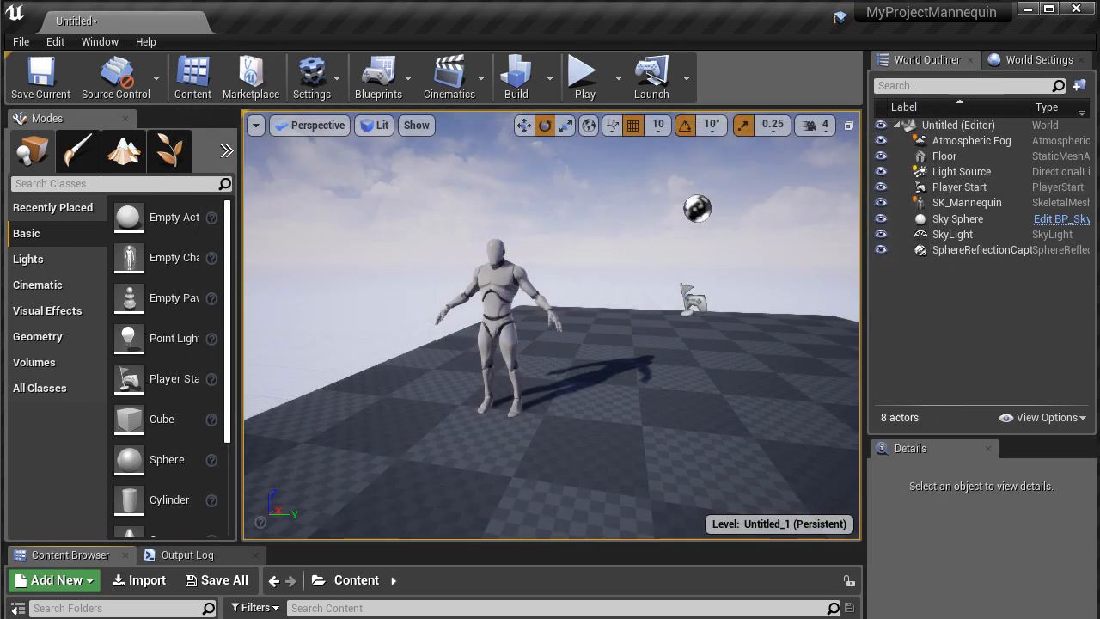
click(70, 554)
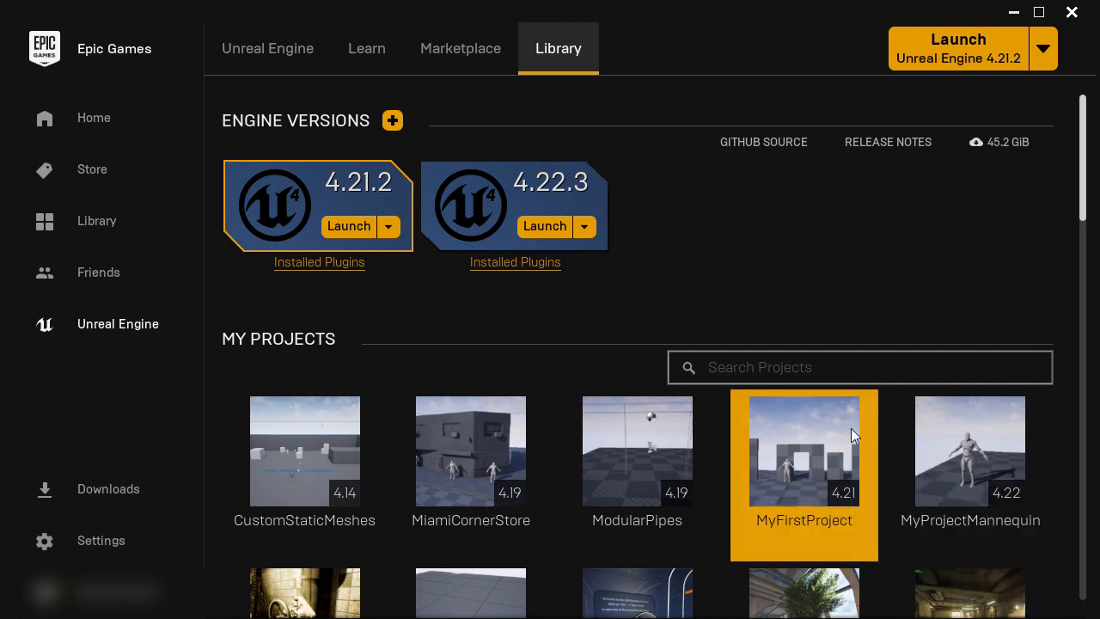
mouse_move(824, 535)
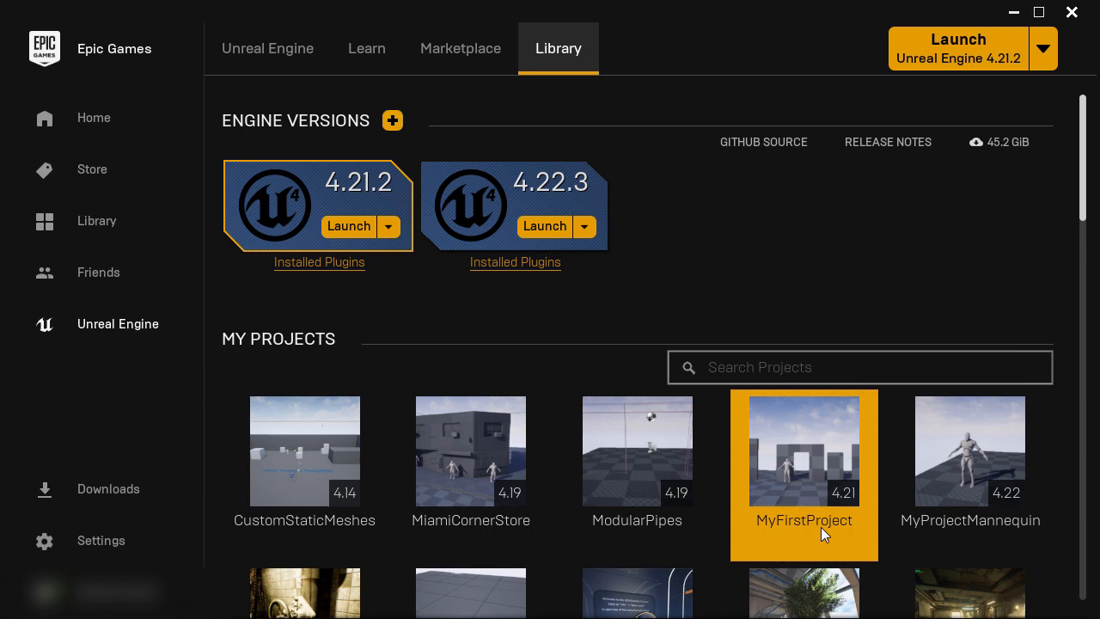
mouse_move(819, 521)
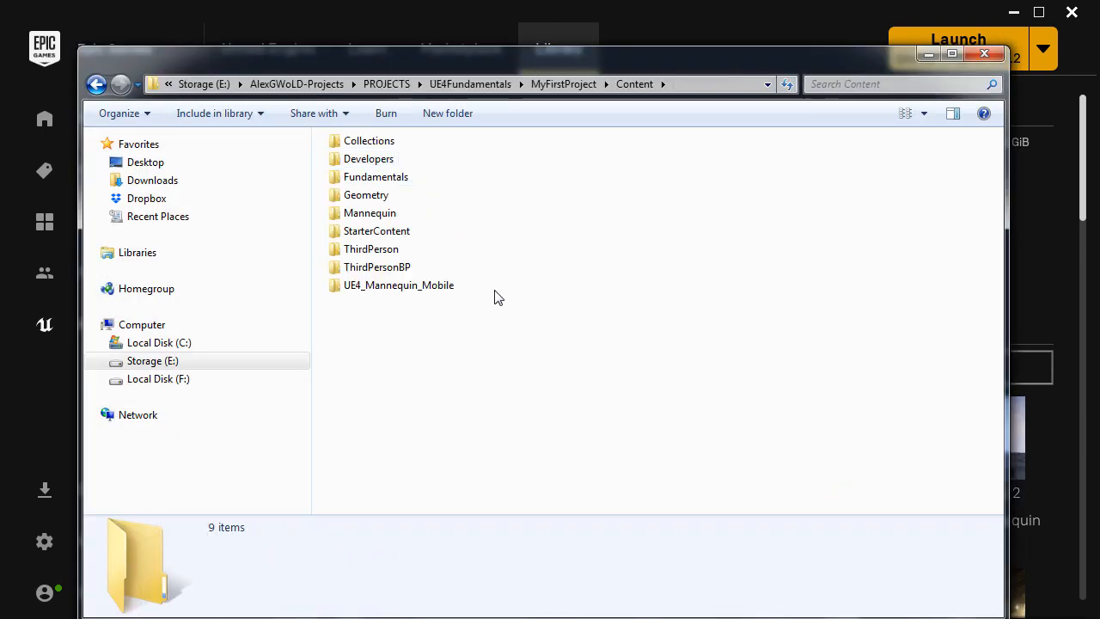
Inspect the SK_Mannequin_Mobile files in Mesh, then copy the UE4_Mannequin_Mobile folder
double_click(398, 285)
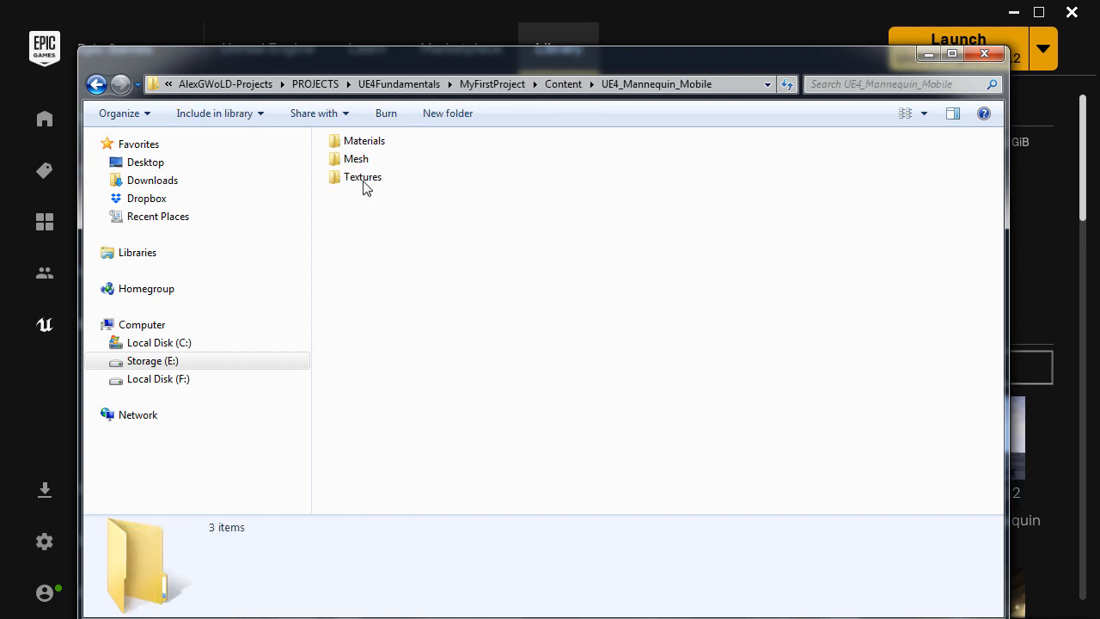
double_click(355, 158)
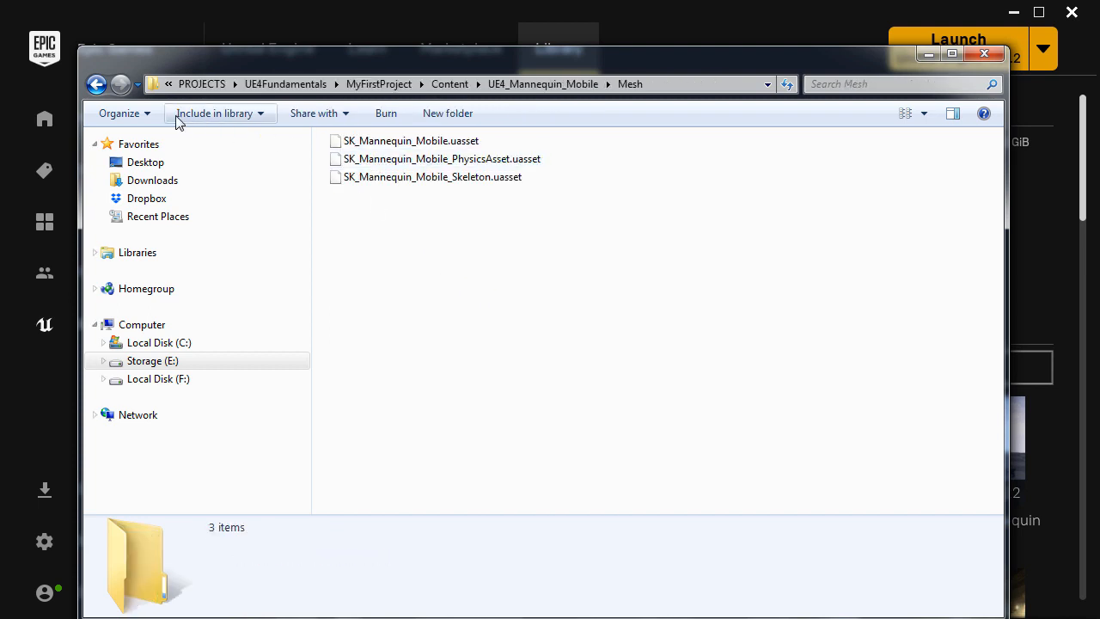
click(450, 84)
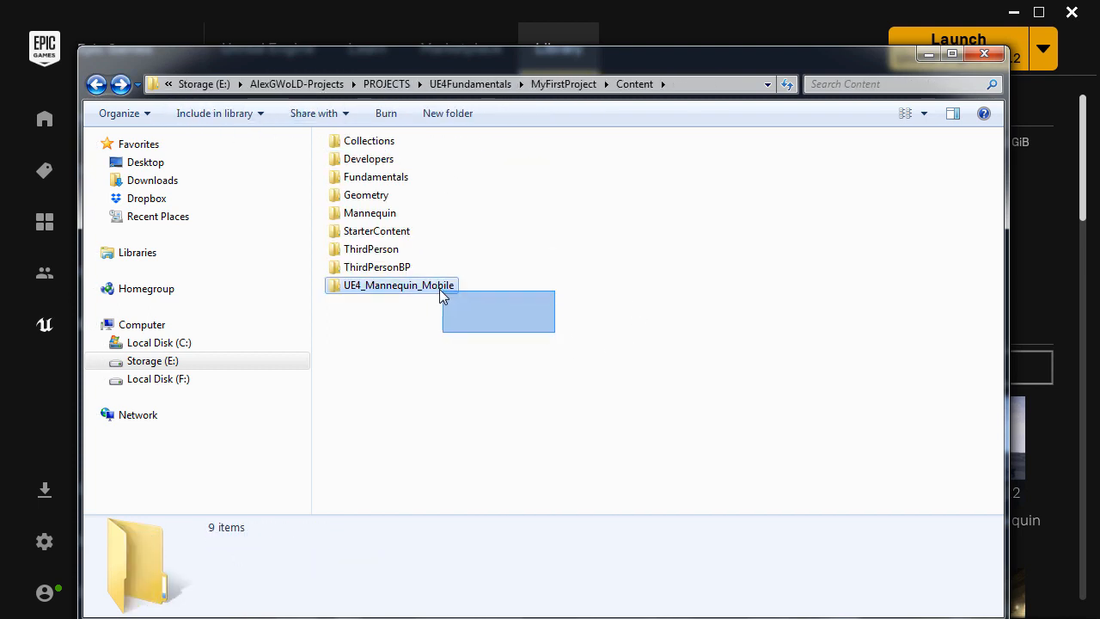
click(398, 284)
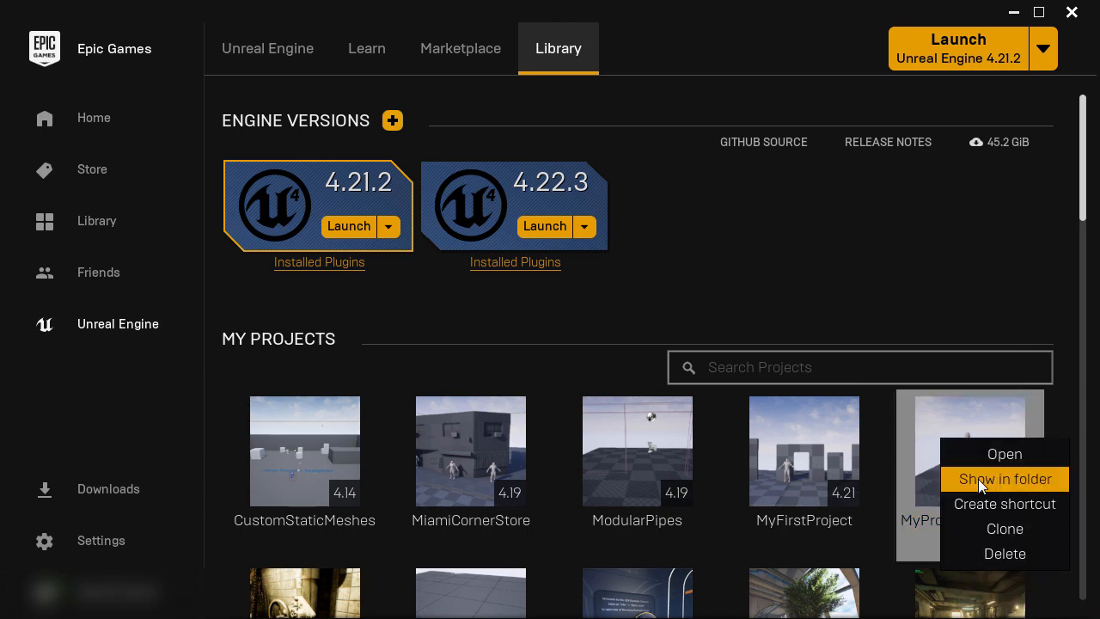
Show MyProjectMannequin on disk and open its Content folder
click(1005, 479)
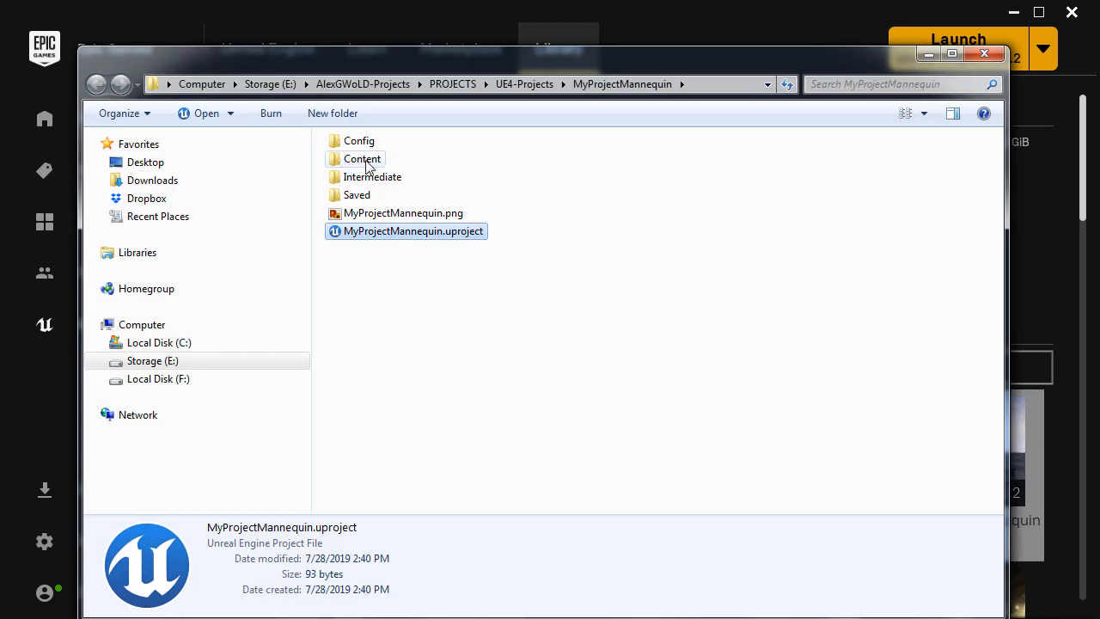
double_click(363, 158)
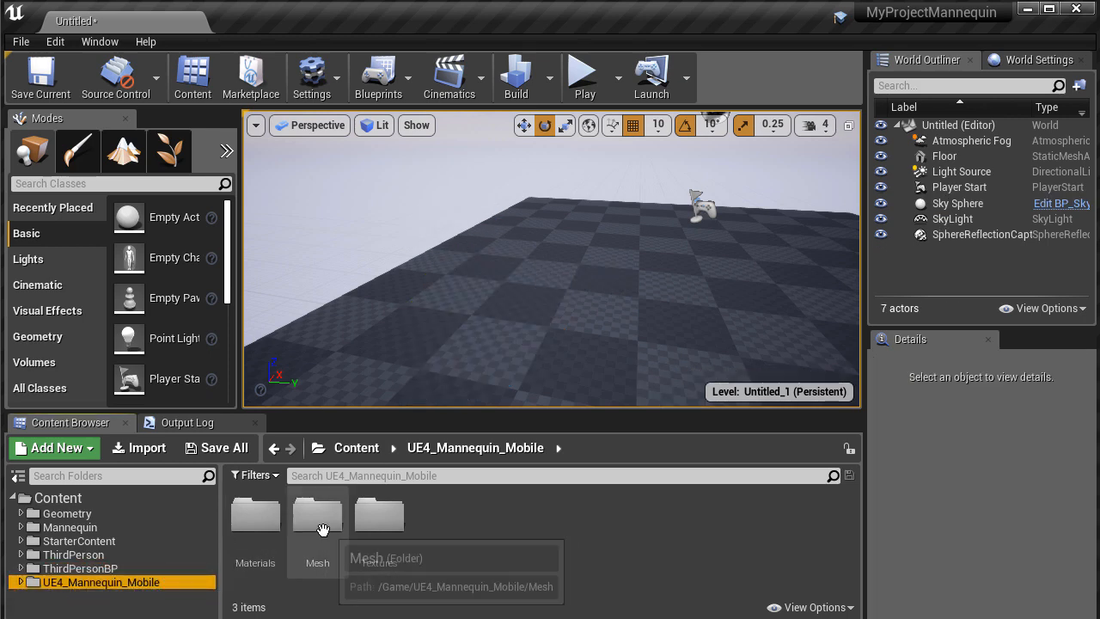
Open the UE4_Mannequin_Mobile Mesh folder in the Content Browser
double_click(318, 515)
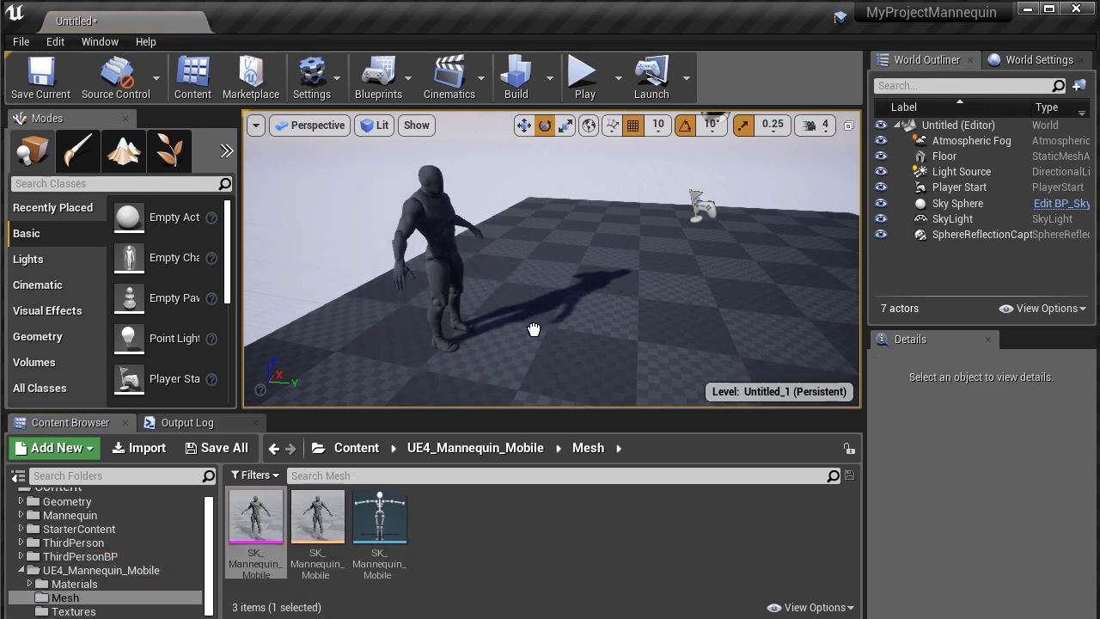